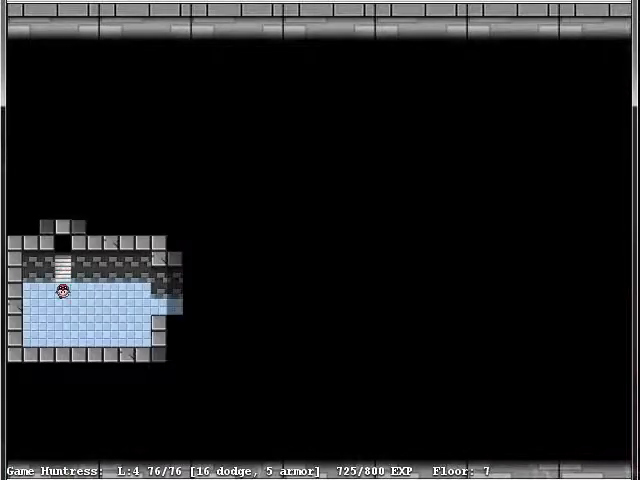
Walk the Huntress east out of floor 7's starting room.
key(Right)
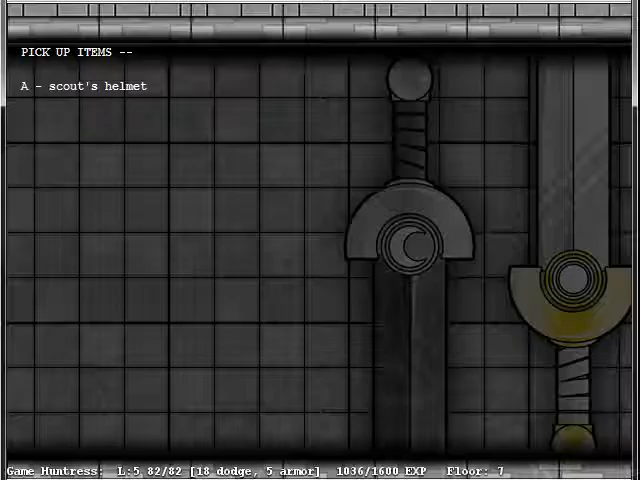
Equip the scout's helmet and bring up the inventory of rings, elixirs, swords and potions.
key(a)
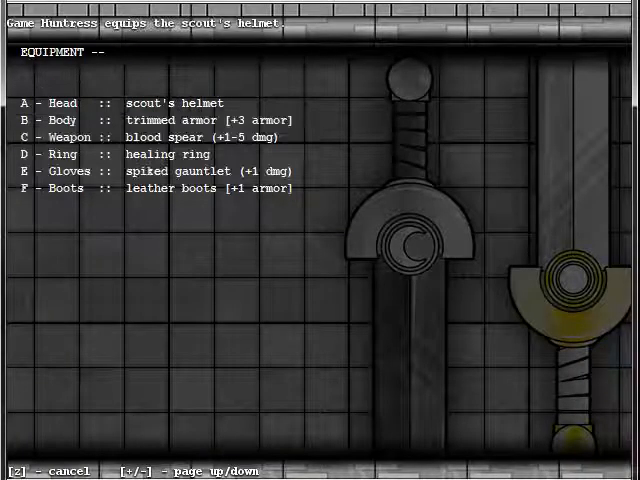
key(d)
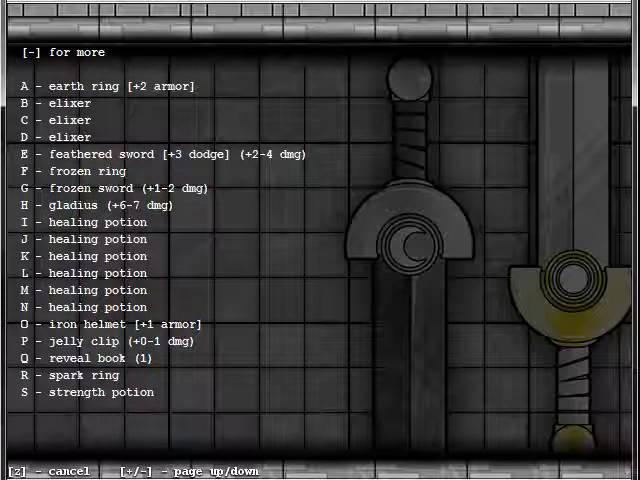
key(s)
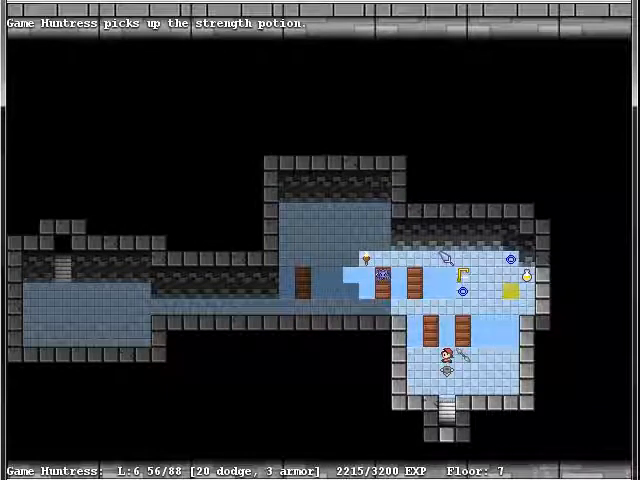
Explore floor 7's western room and corridor, returning east onto the frozen ring.
key(e)
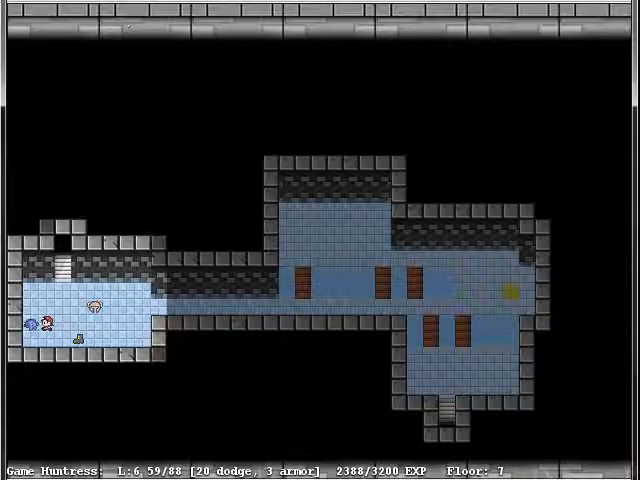
key(Right)
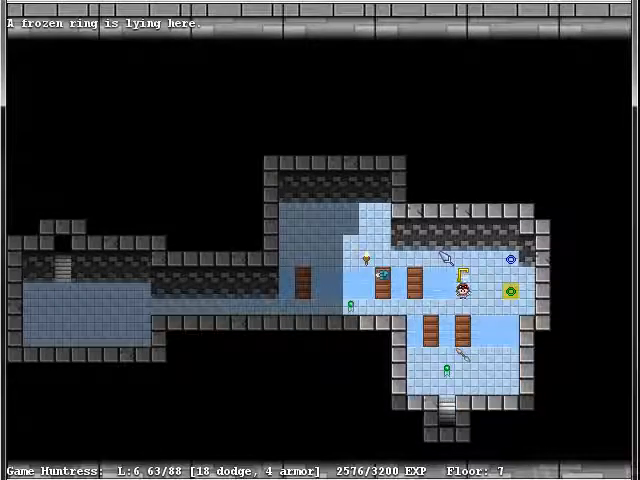
Move the Huntress into floor 7's northern room, reaching 2663/3200 experience.
key(u)
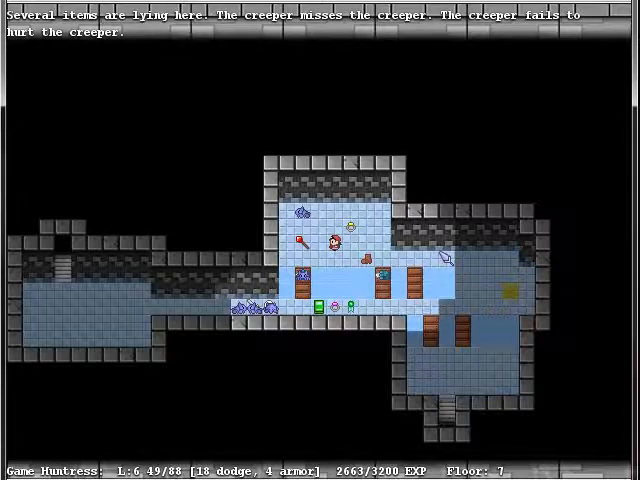
Pick up the items lying on the tile in the creepers' room.
key(g)
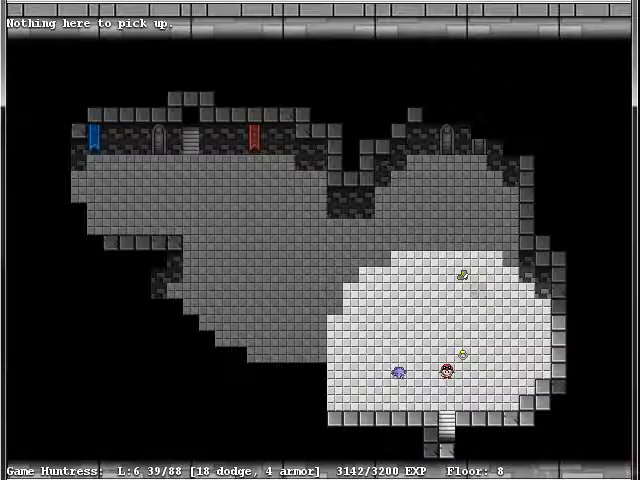
Cross the floor 8 hall and pick up the items lying there.
key(e)
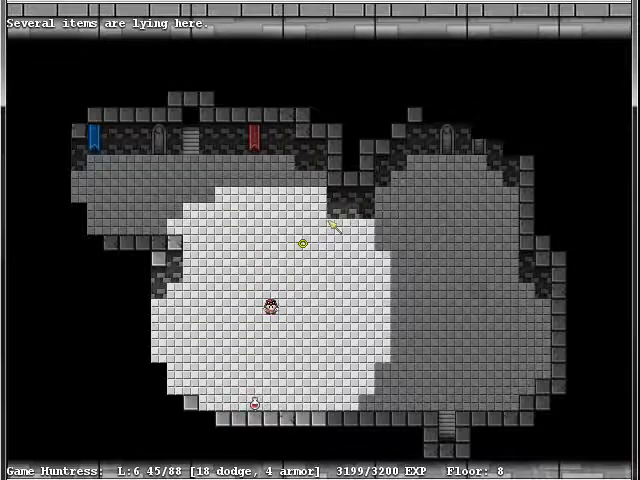
key(g)
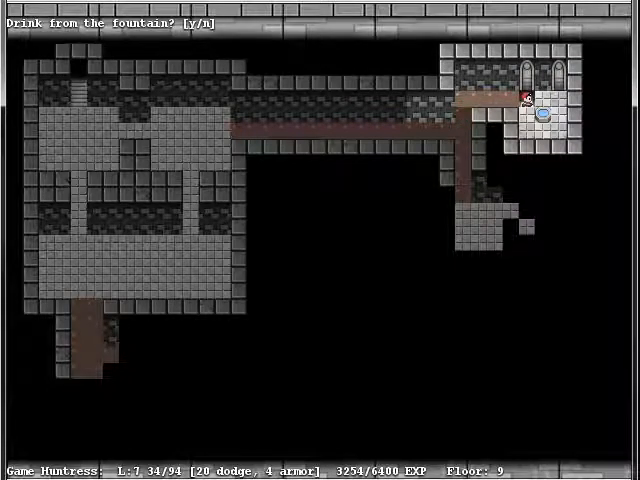
Drink from the floor 9 fountain, recovering to 71/94 health.
key(y)
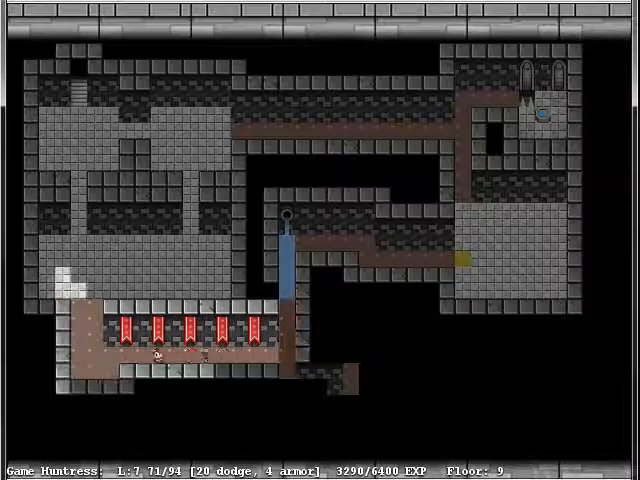
View the Huntress's equipment list, then close it.
key(e)
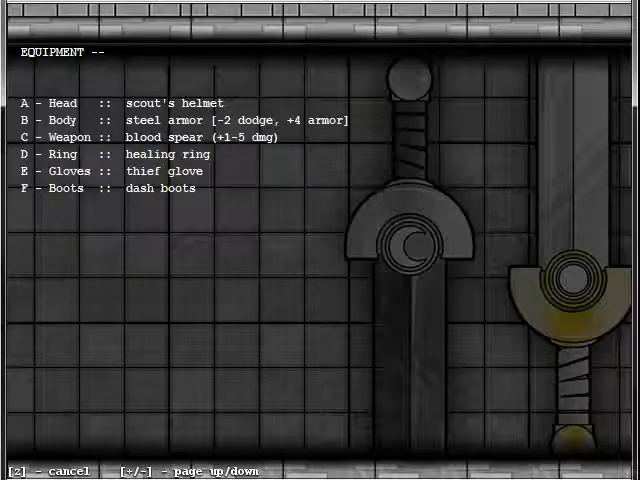
key(d)
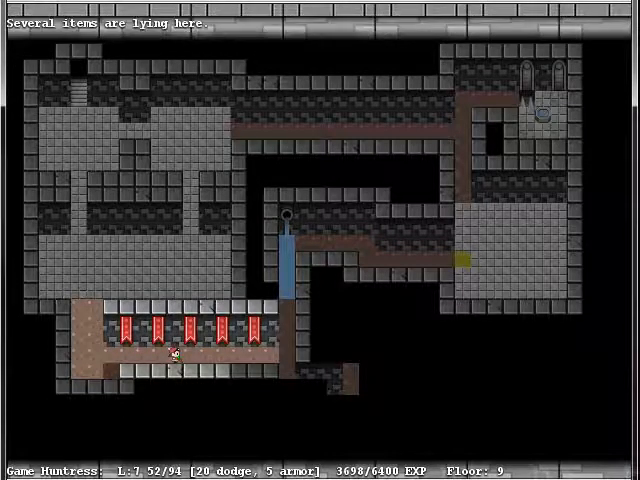
Pick up the item pile, then close the Dread Knight journal entry.
key(g)
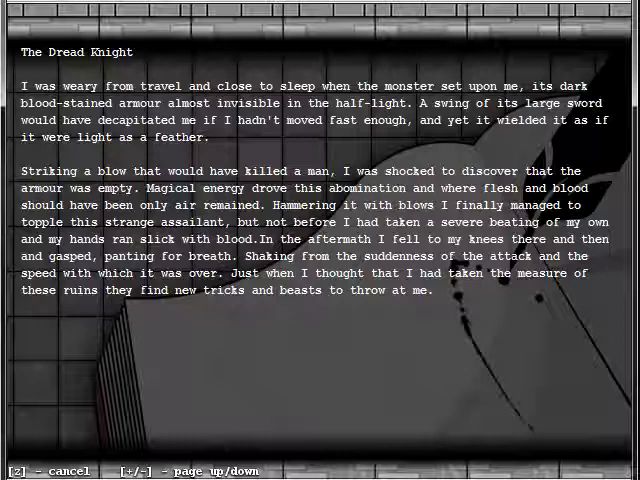
key(z)
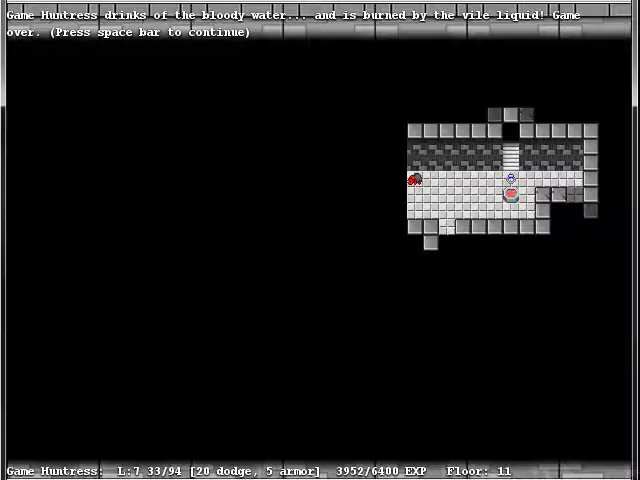
Dismiss the game over message to reach the WombatRPGs score center.
key(space)
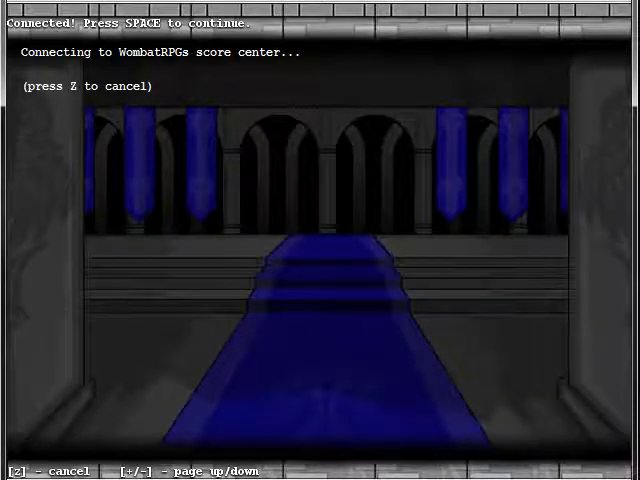
Continue past game over to submit the score and reach the Hall of Fame.
key(space)
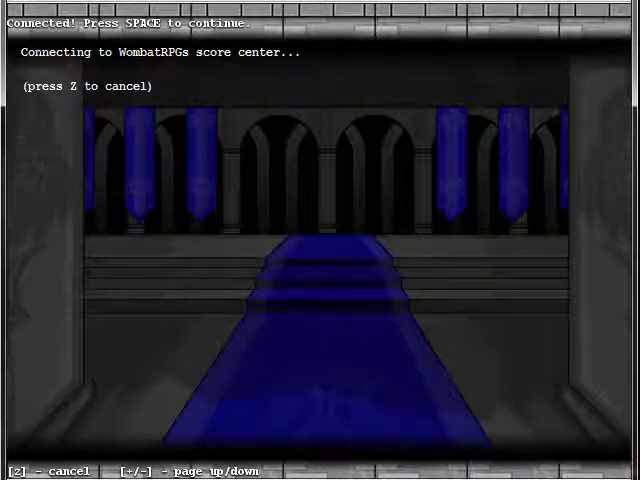
key(space)
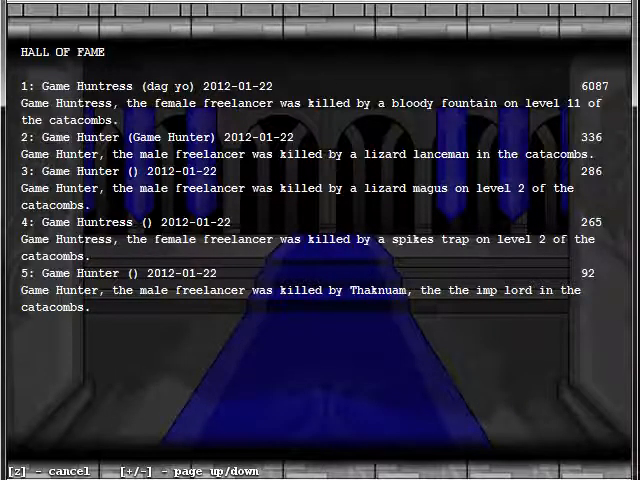
Leave the Hall of Fame, topped by the Huntress with 6087 points, for the main menu.
key(z)
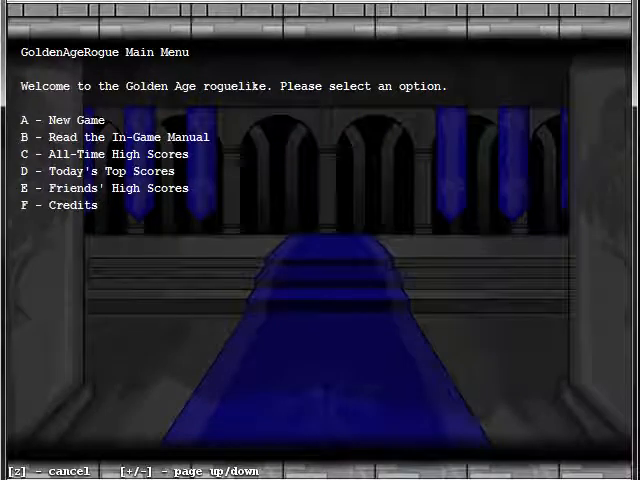